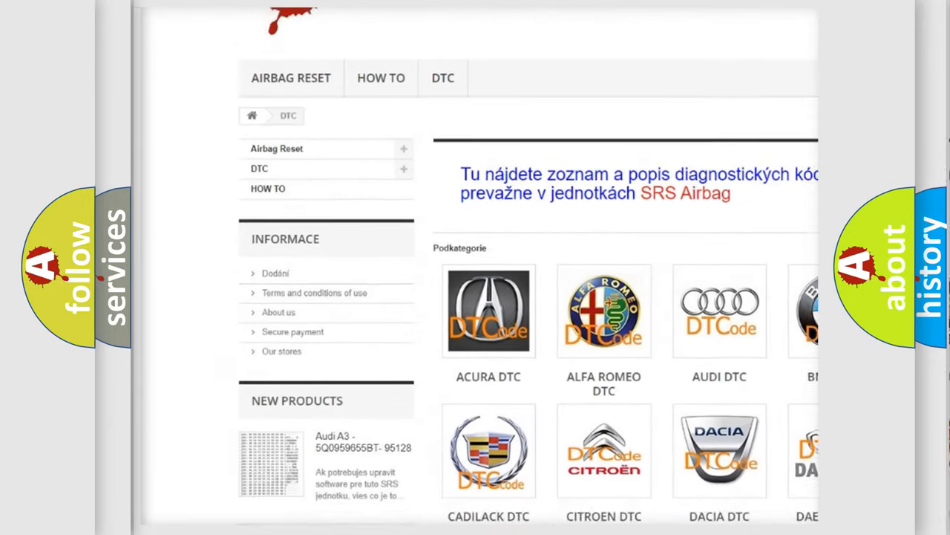
{"action": "scroll", "scroll_direction": "down", "scroll_amount": 3}
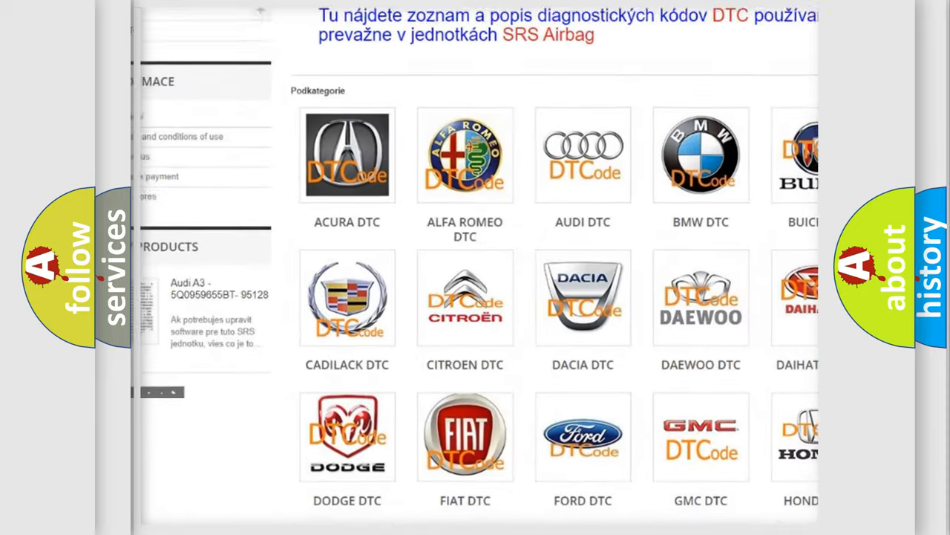
{"action": "scroll", "scroll_direction": "down", "scroll_amount": 3}
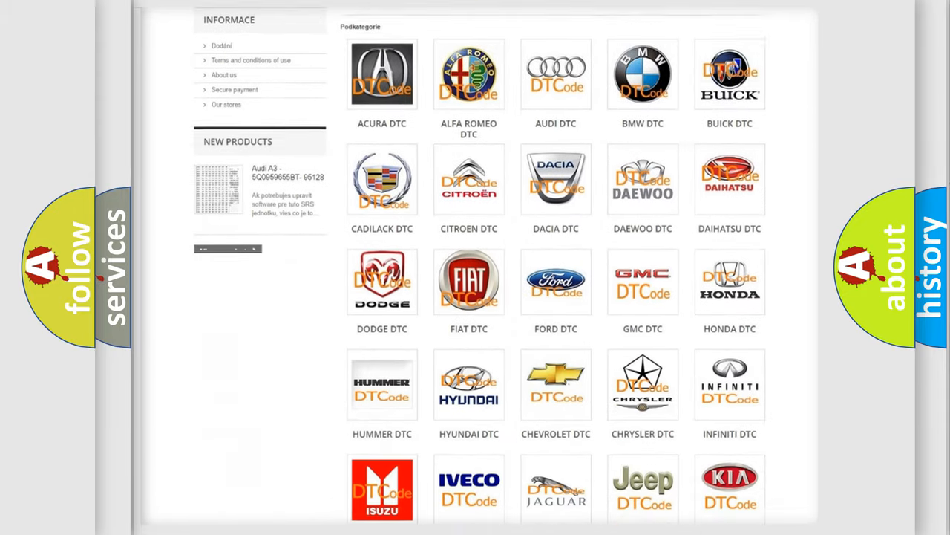
{"action": "scroll", "scroll_direction": "down", "scroll_amount": 3}
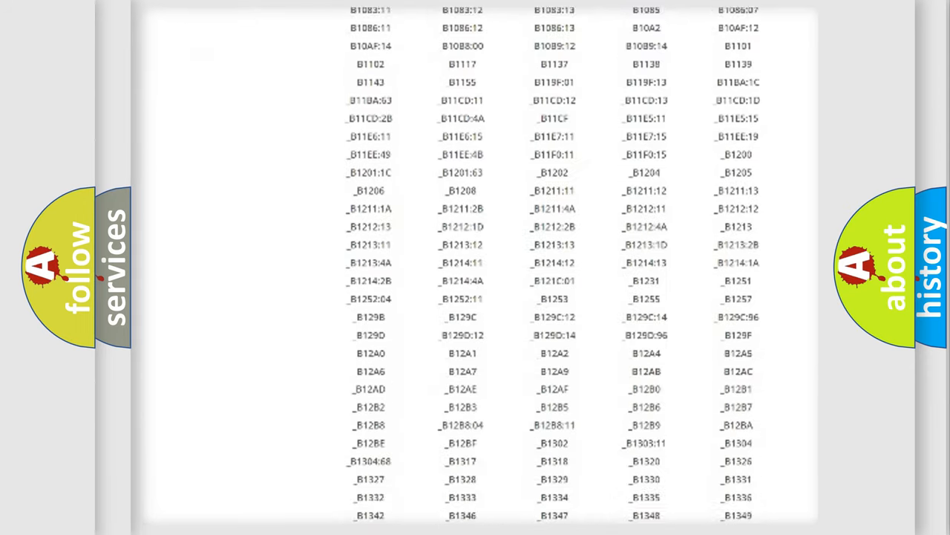
{"action": "scroll", "scroll_direction": "down", "scroll_amount": 3}
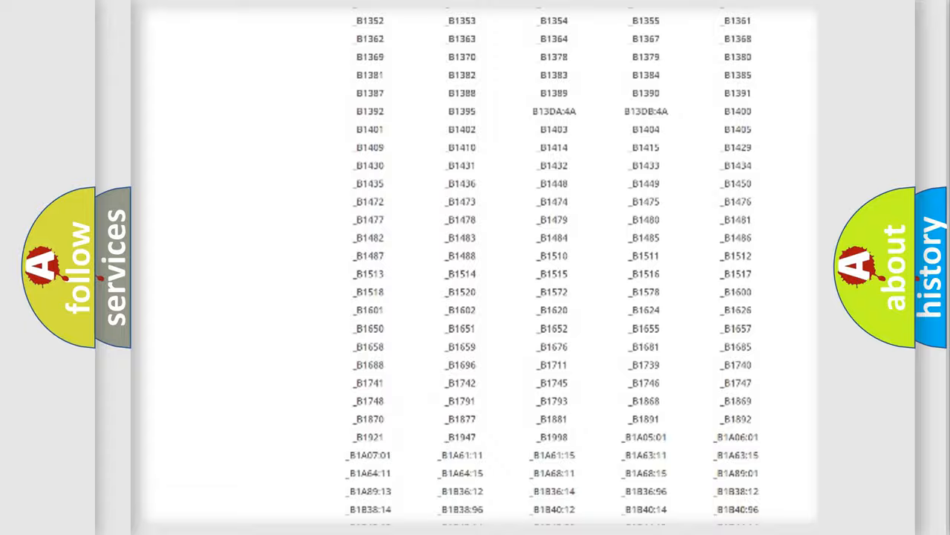